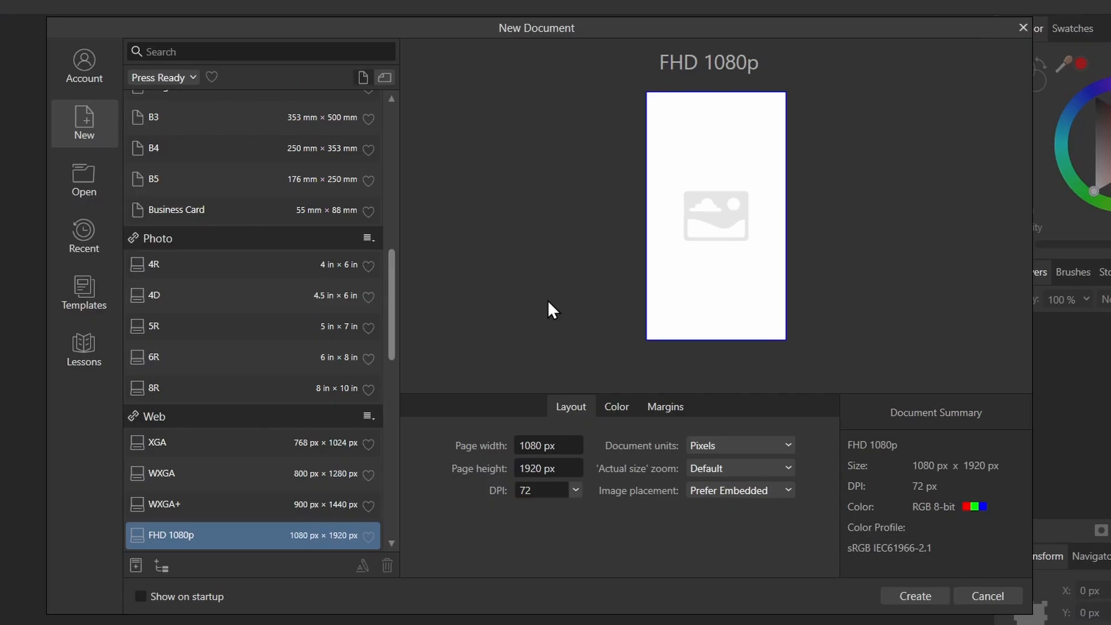
mouse_move(546, 322)
type("1700")
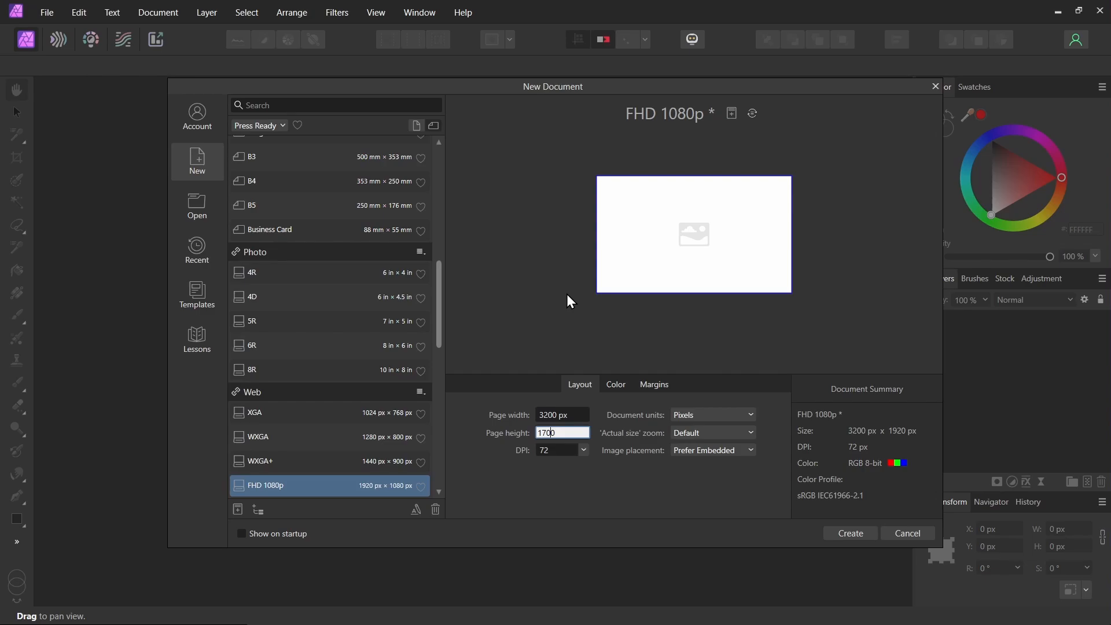
- Create the new blank 3200 × 1700 px document
left_click(849, 532)
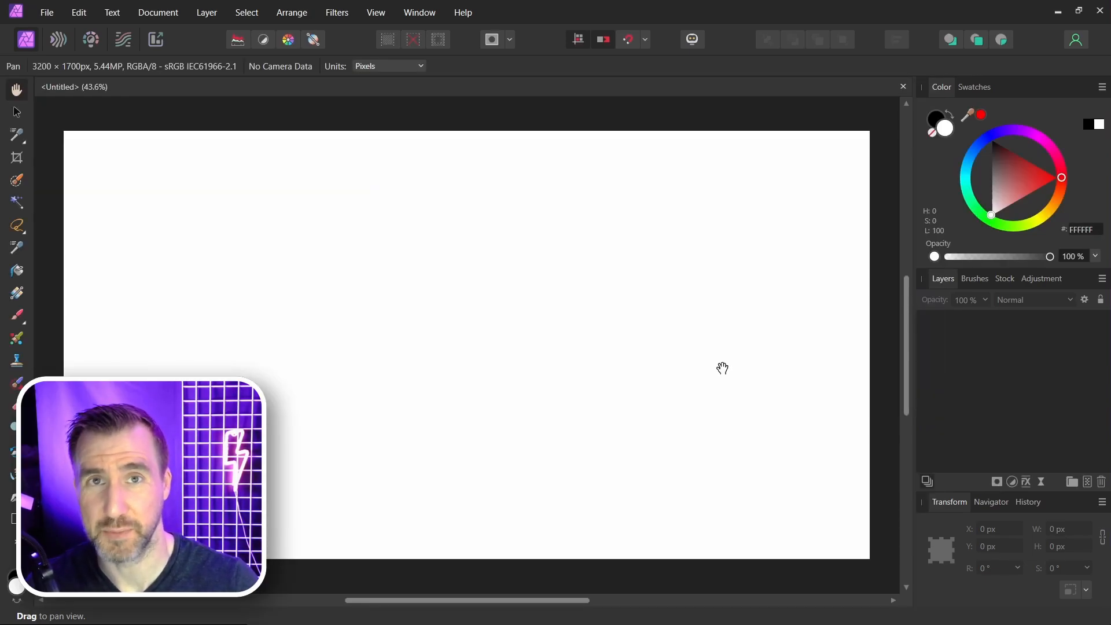
- Place Photo_A.jpg and Photo_B.jpg (woman and hammock photos) into the document
left_click(48, 13)
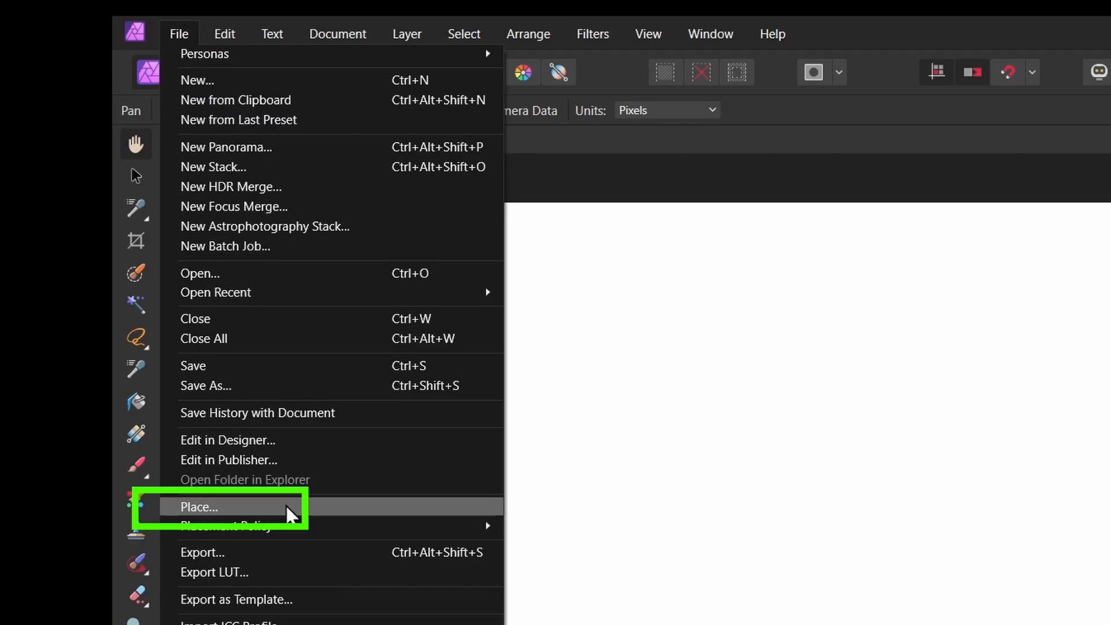
left_click(199, 507)
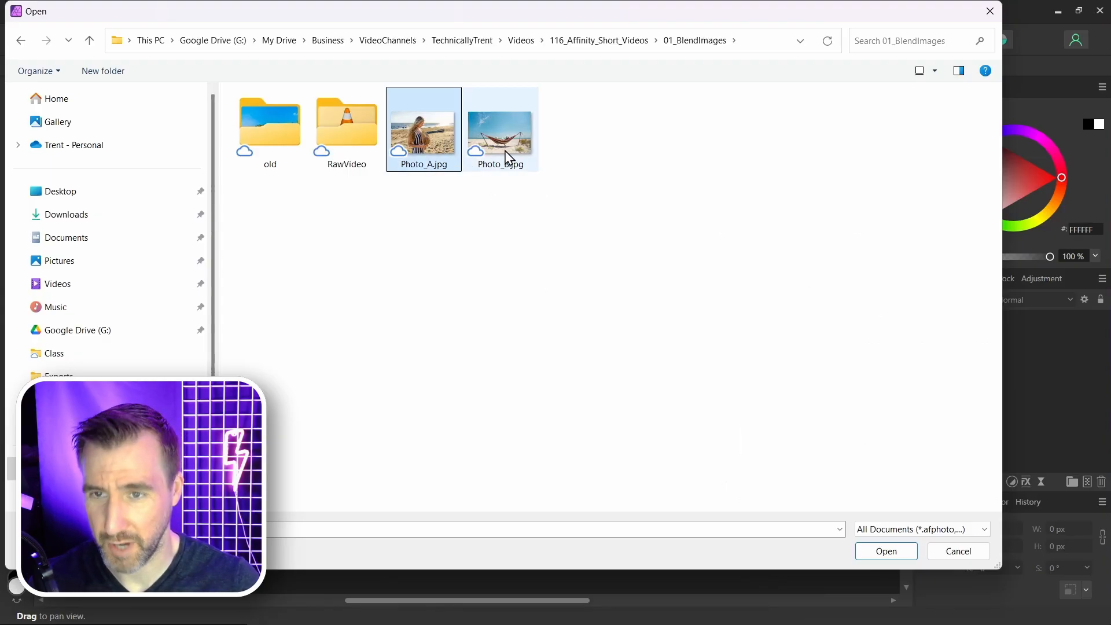
left_click(500, 128)
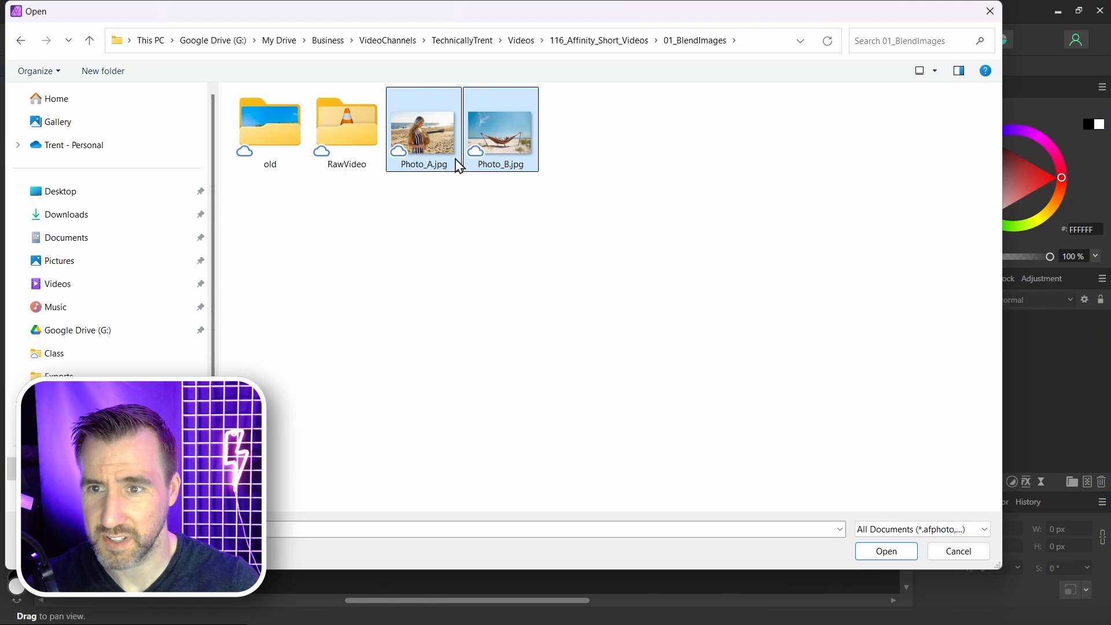
left_click(886, 551)
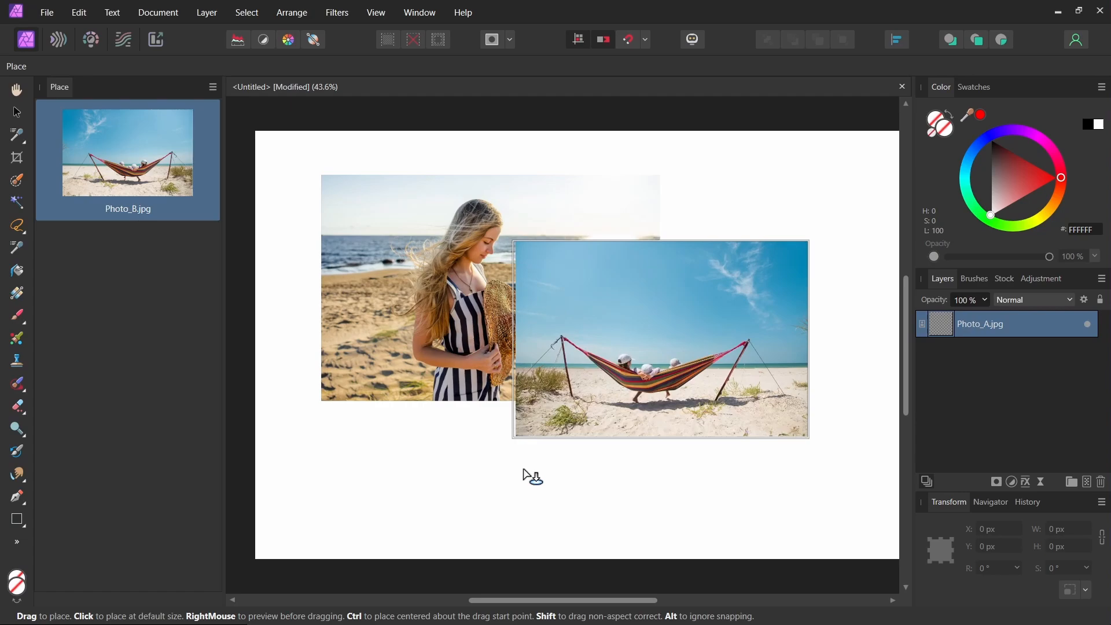
- Drop the hammock photo onto the canvas and flip the woman photo horizontally
left_click(213, 87)
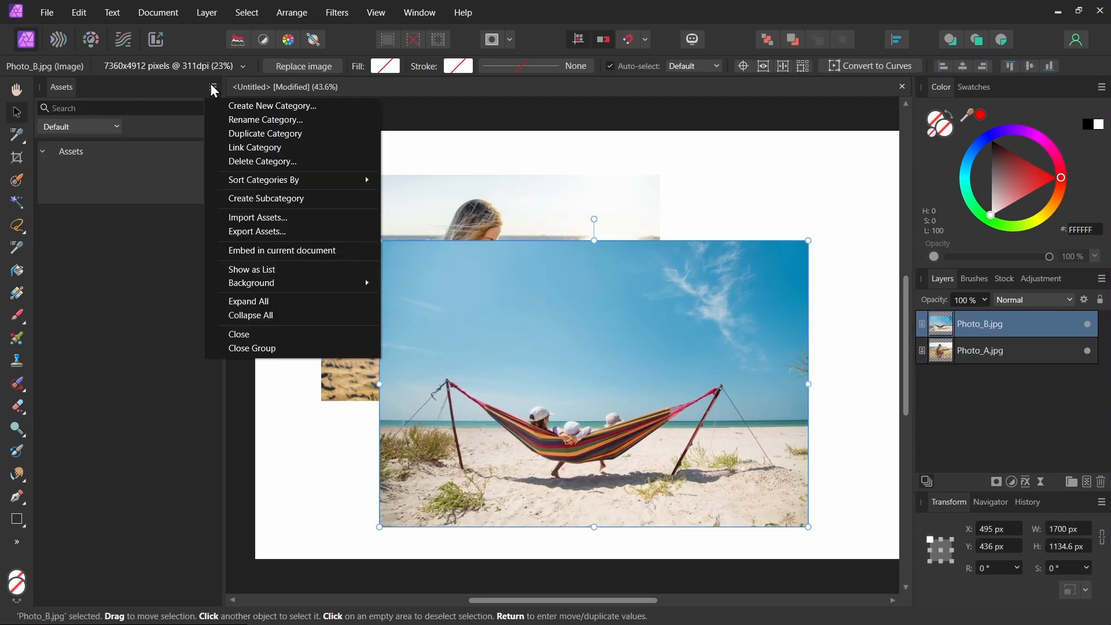
mouse_move(287, 340)
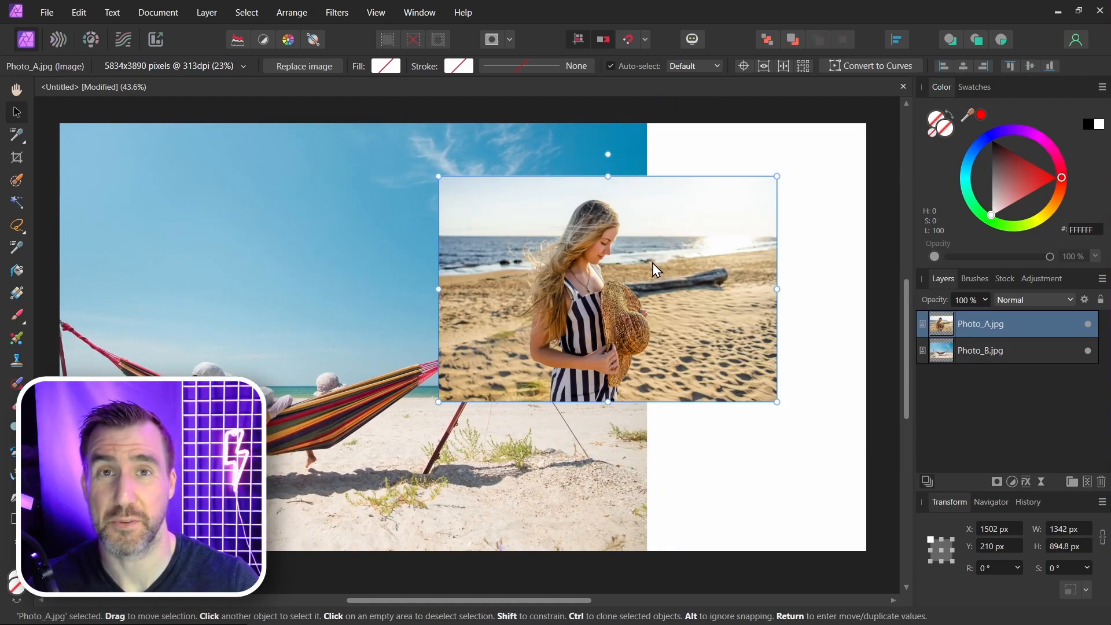
left_click(291, 12)
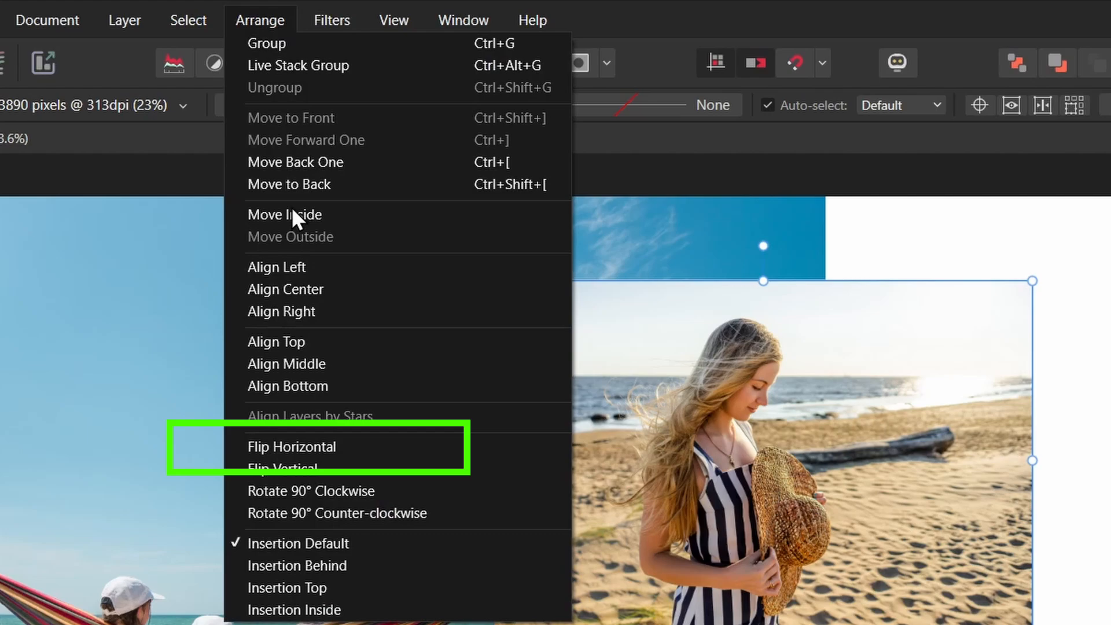
left_click(292, 447)
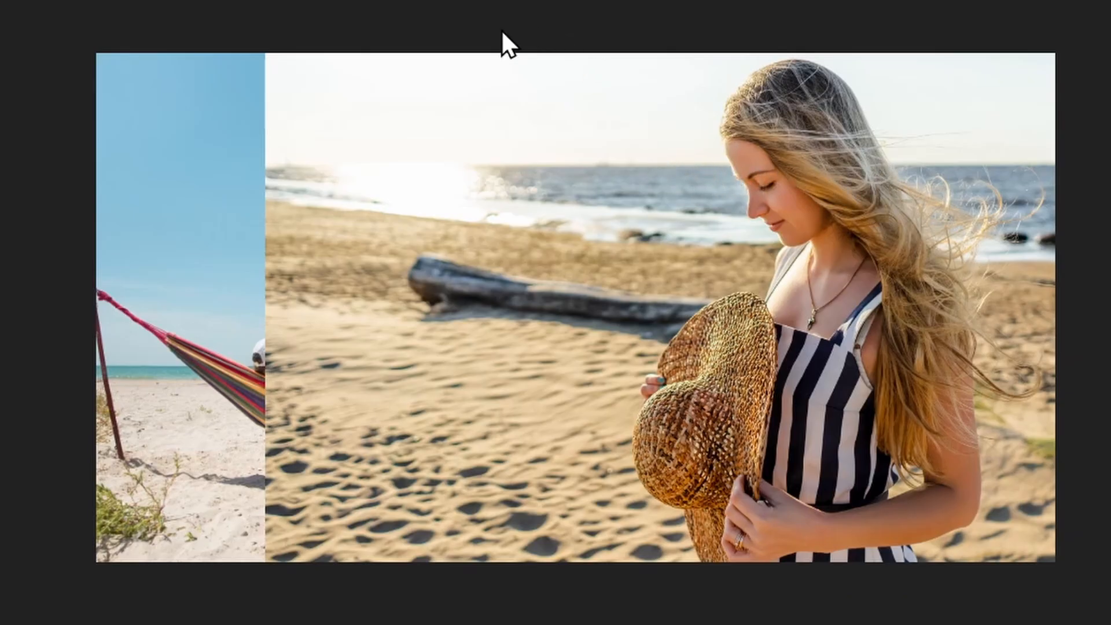
mouse_move(384, 218)
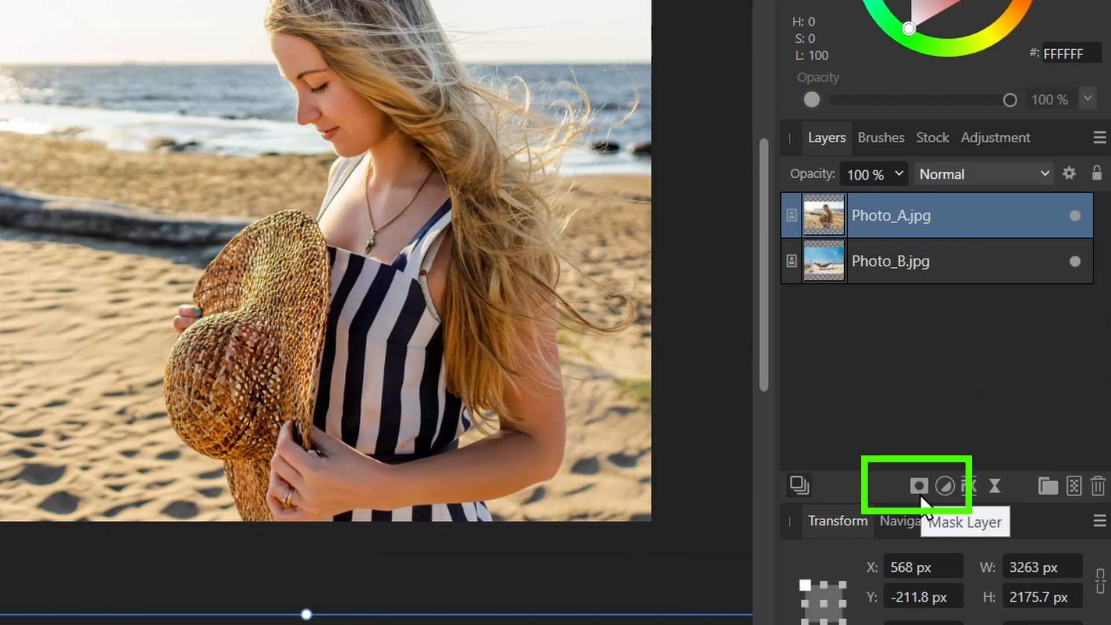
- Add an empty mask layer to the woman photo for the gradient fade
left_click(916, 486)
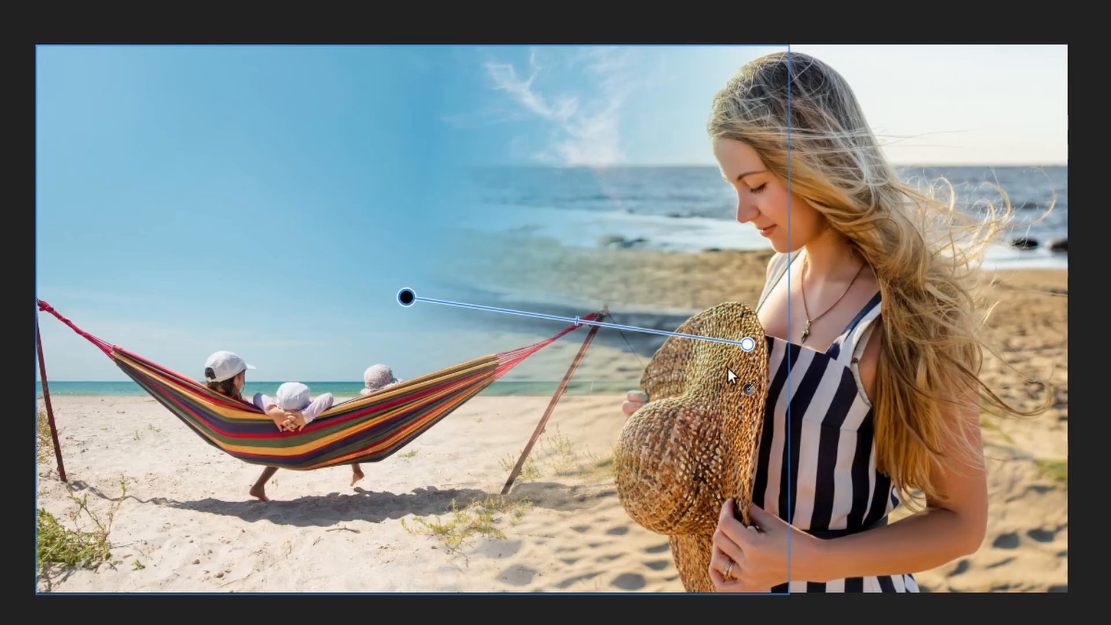
mouse_move(842, 236)
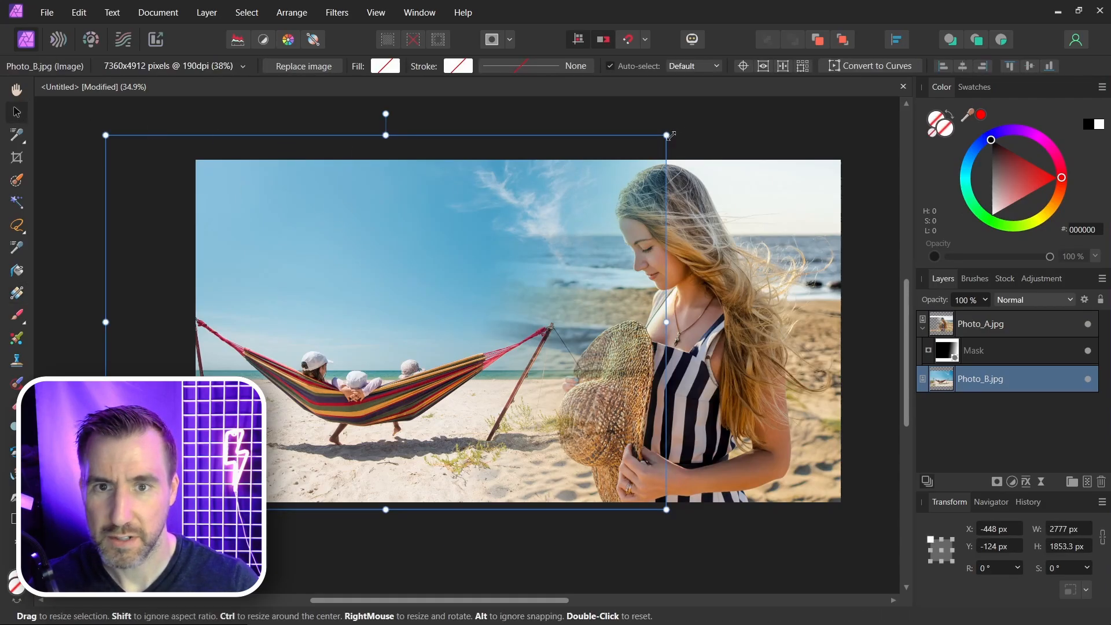
- Enlarge the hammock photo and redraw the mask gradient at a steeper angle
left_click_drag(666, 134, 745, 99)
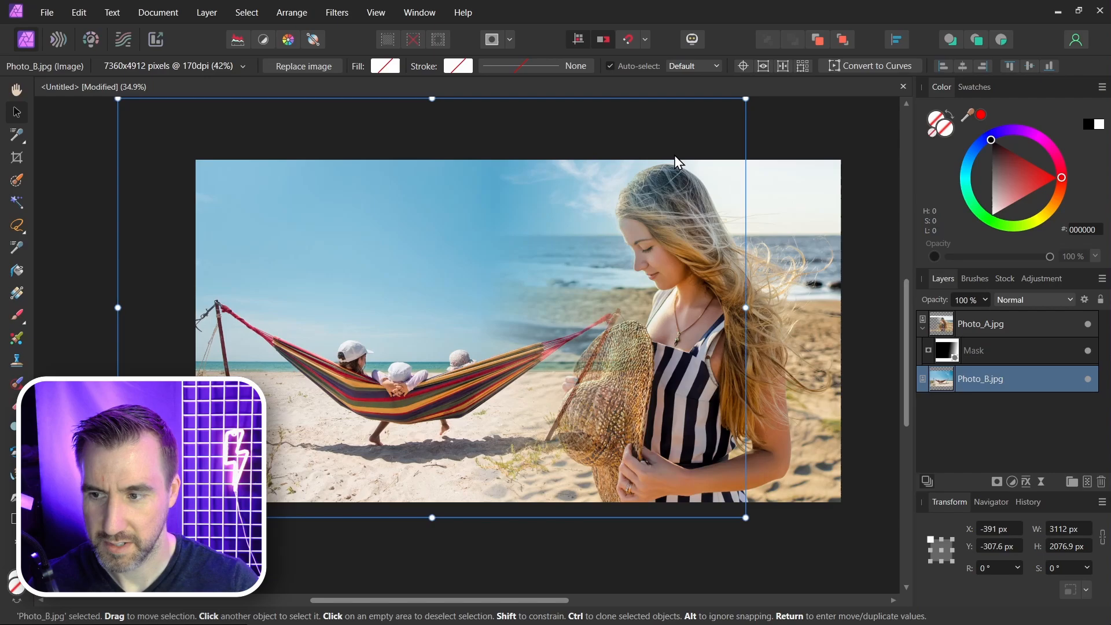
left_click(974, 349)
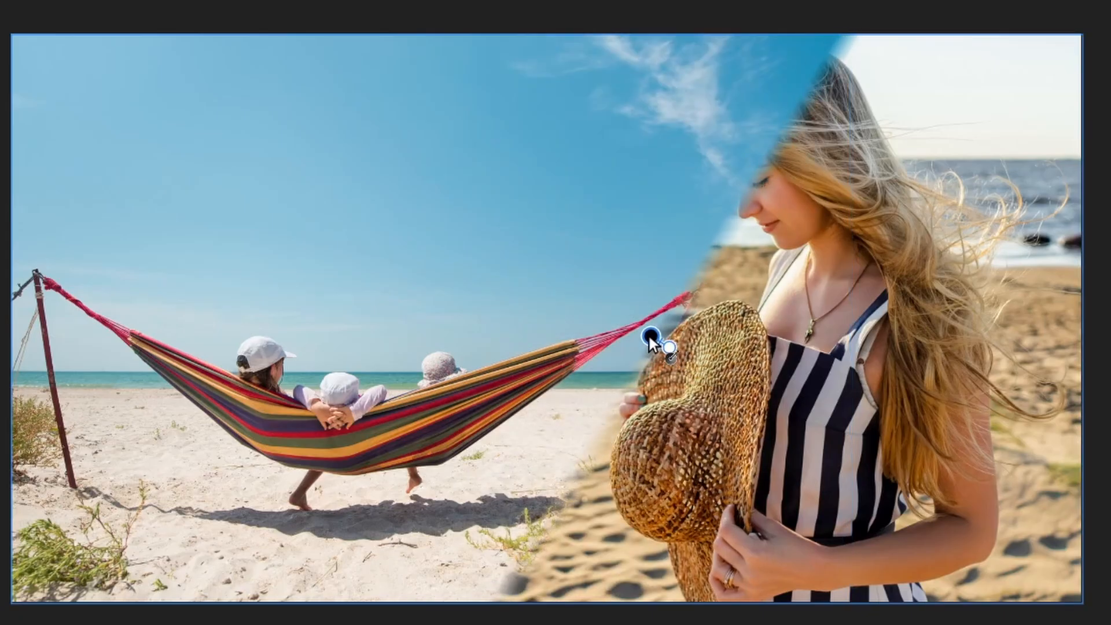
left_click_drag(652, 347, 577, 337)
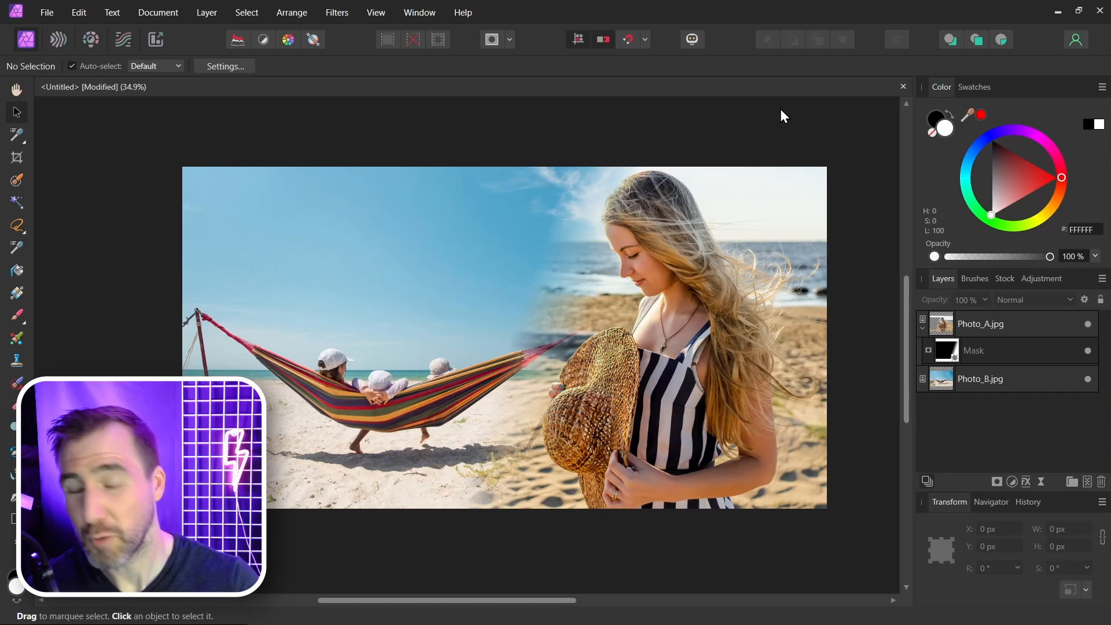
left_click(974, 350)
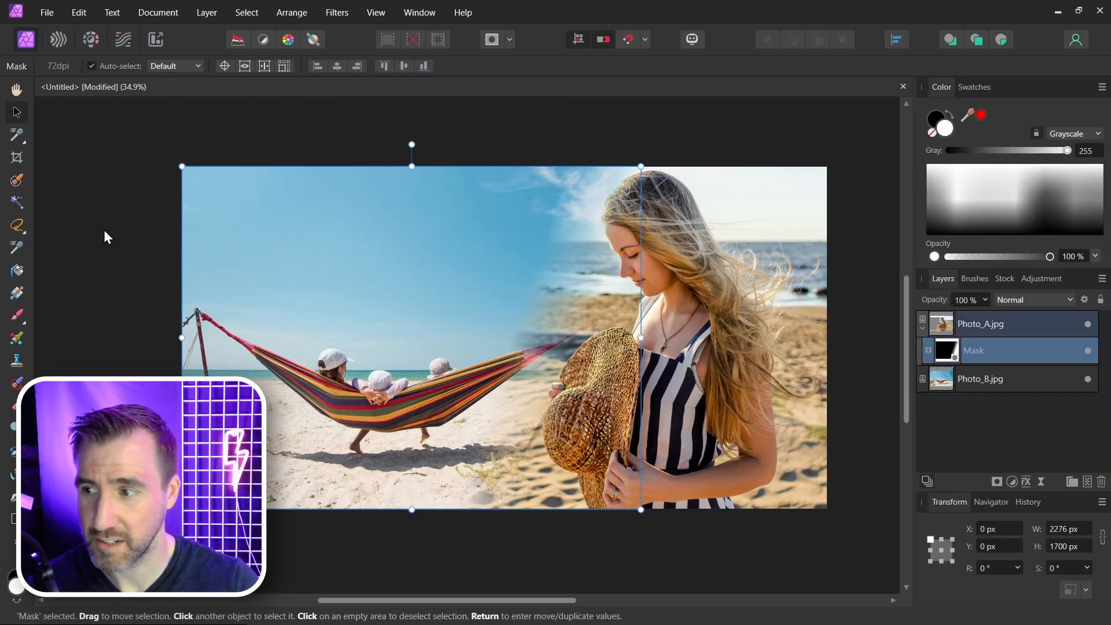